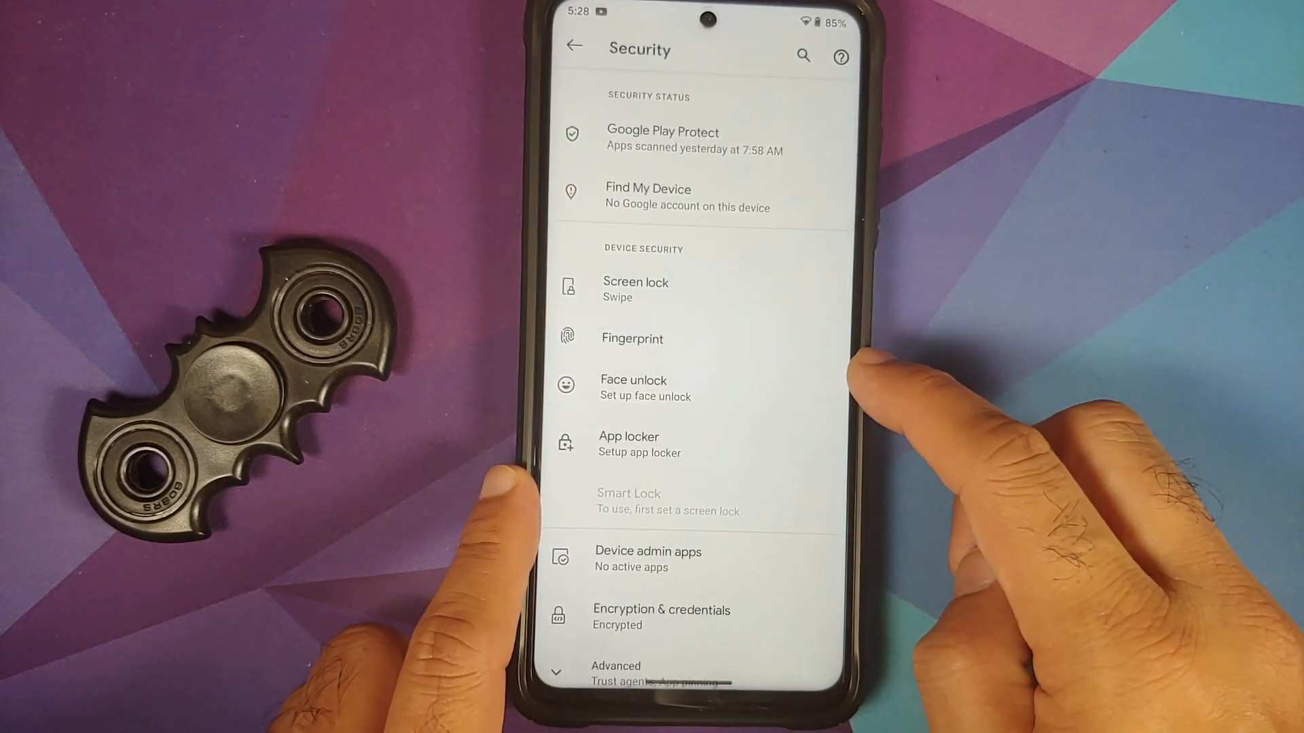
Check that Security shows the phone as Encrypted, then return to the Settings list.
scroll(up, 3)
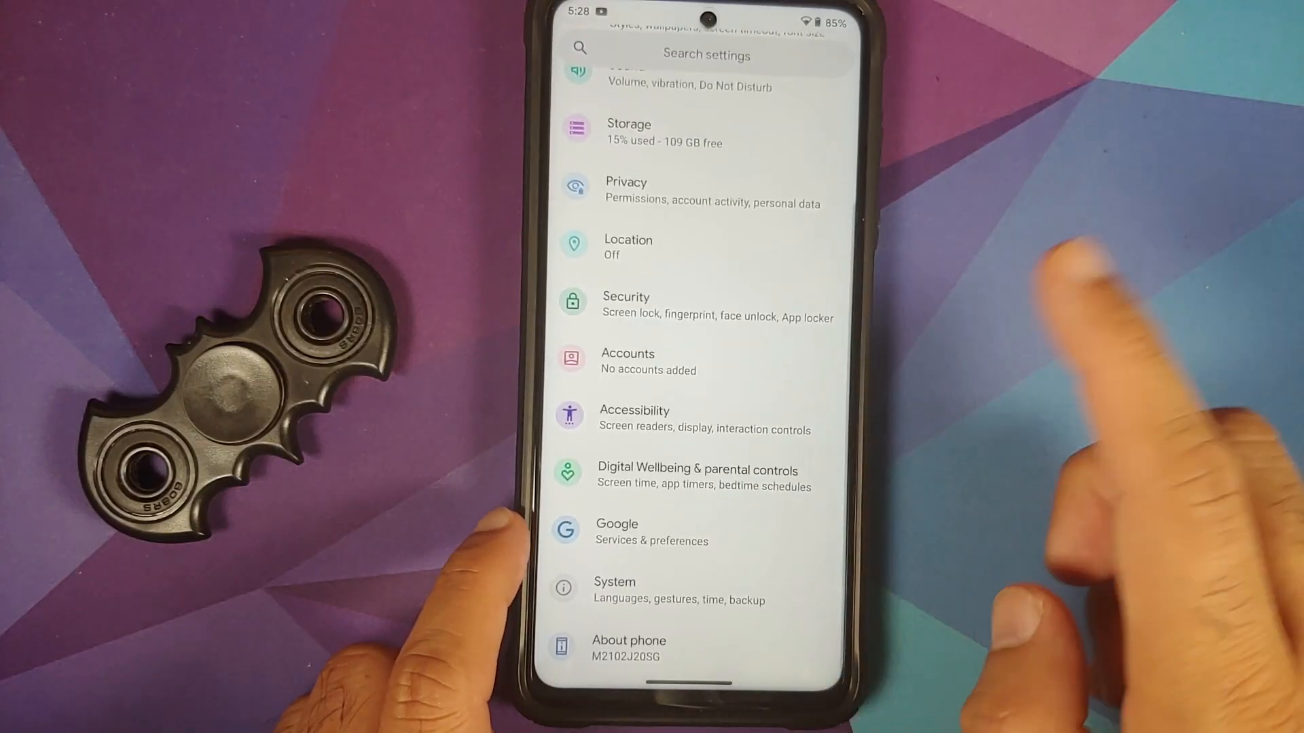
click(628, 360)
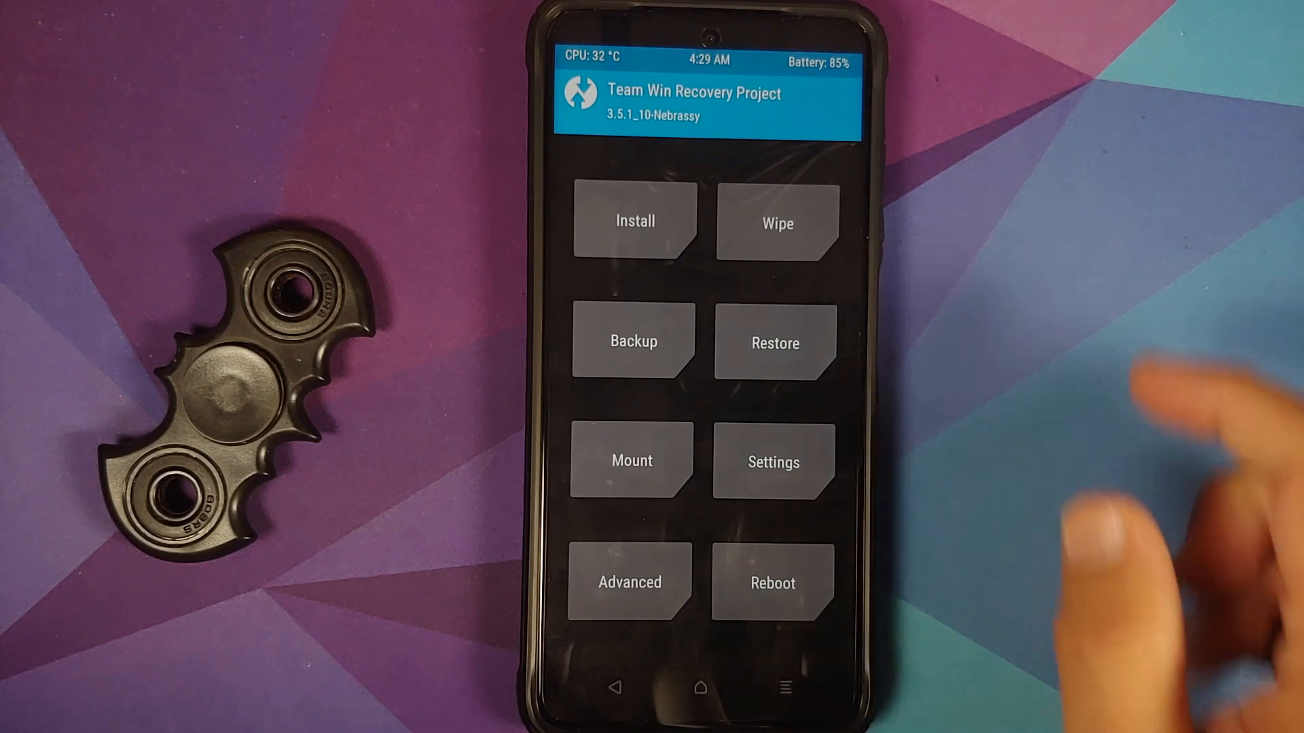
Select disable-force-encrypt-v1_x3p_n10p.zip from /sdcard in TWRP's Install browser.
click(634, 220)
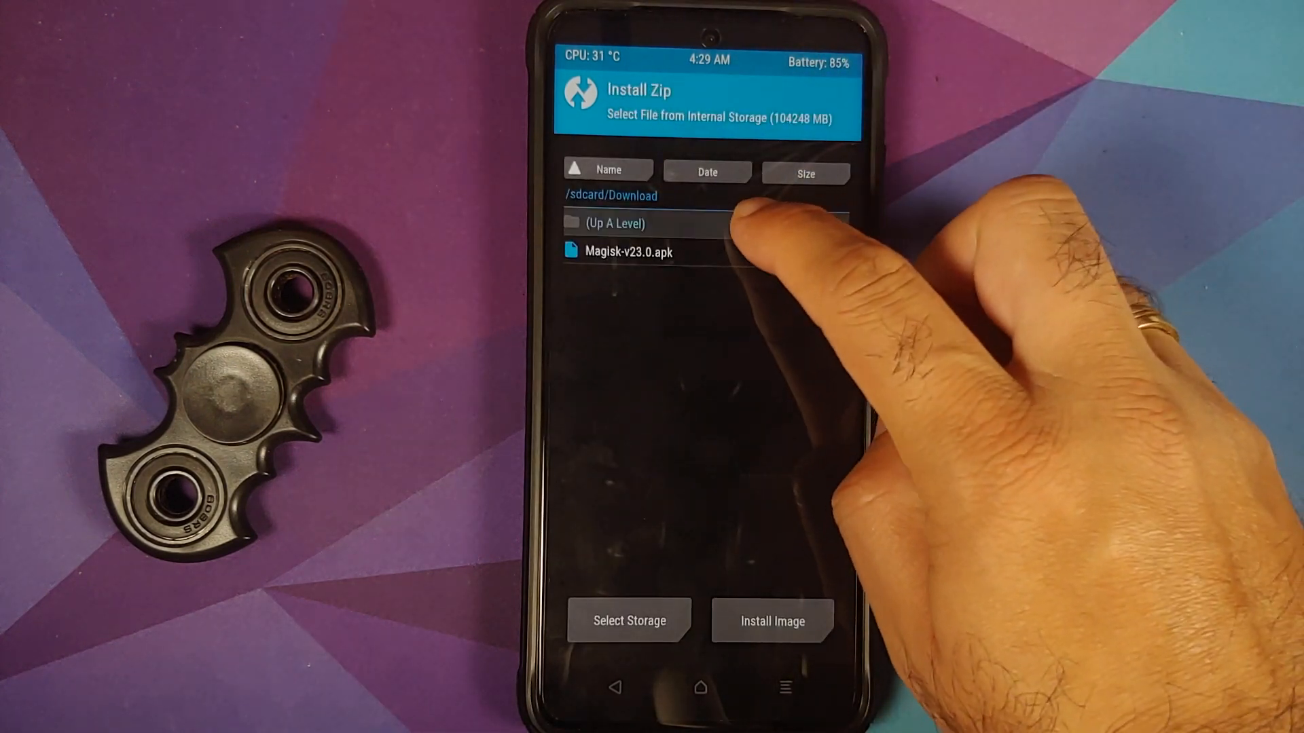
click(612, 222)
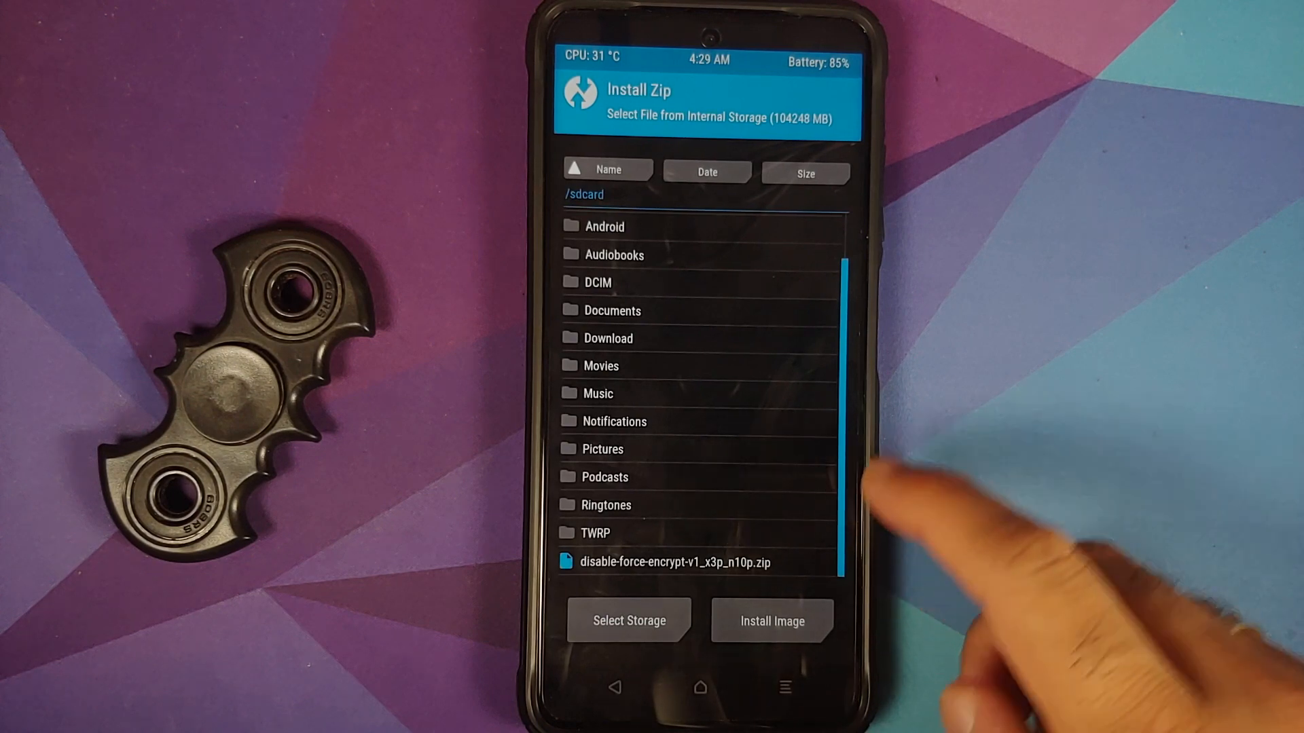
click(609, 338)
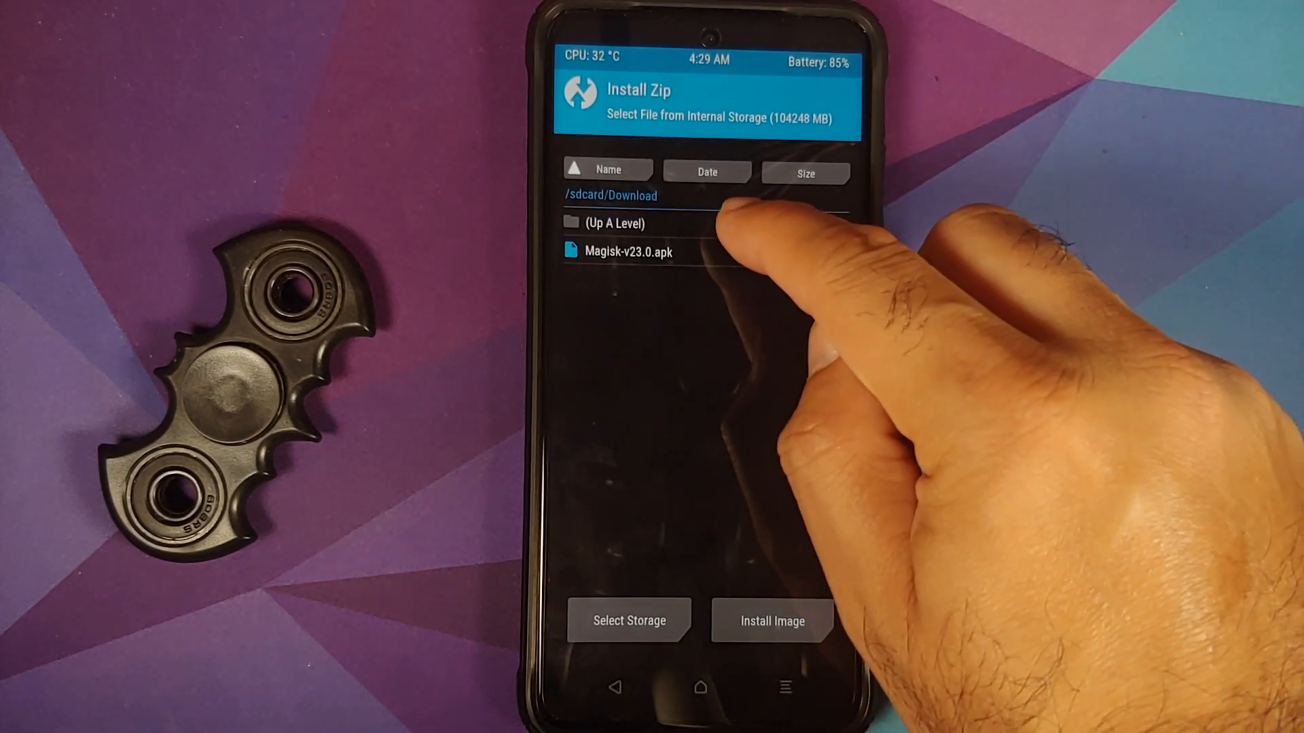
click(613, 223)
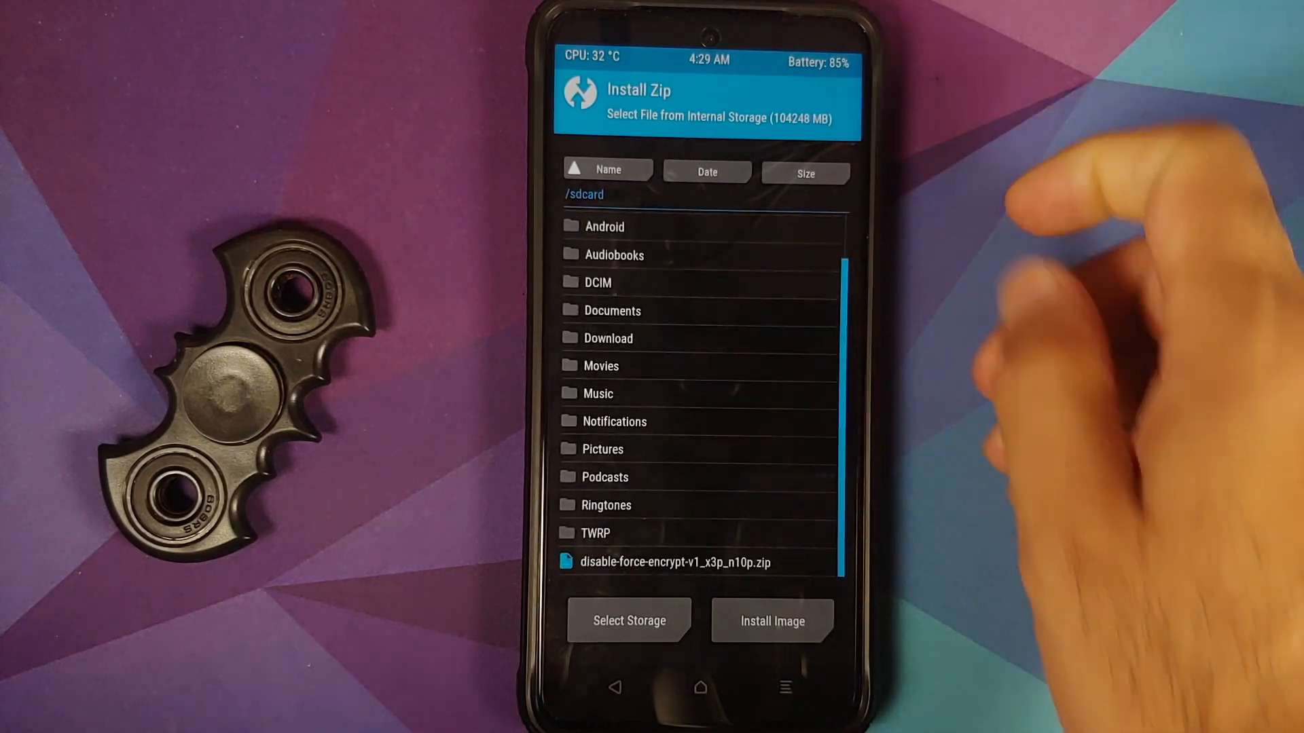
click(667, 562)
text(y)
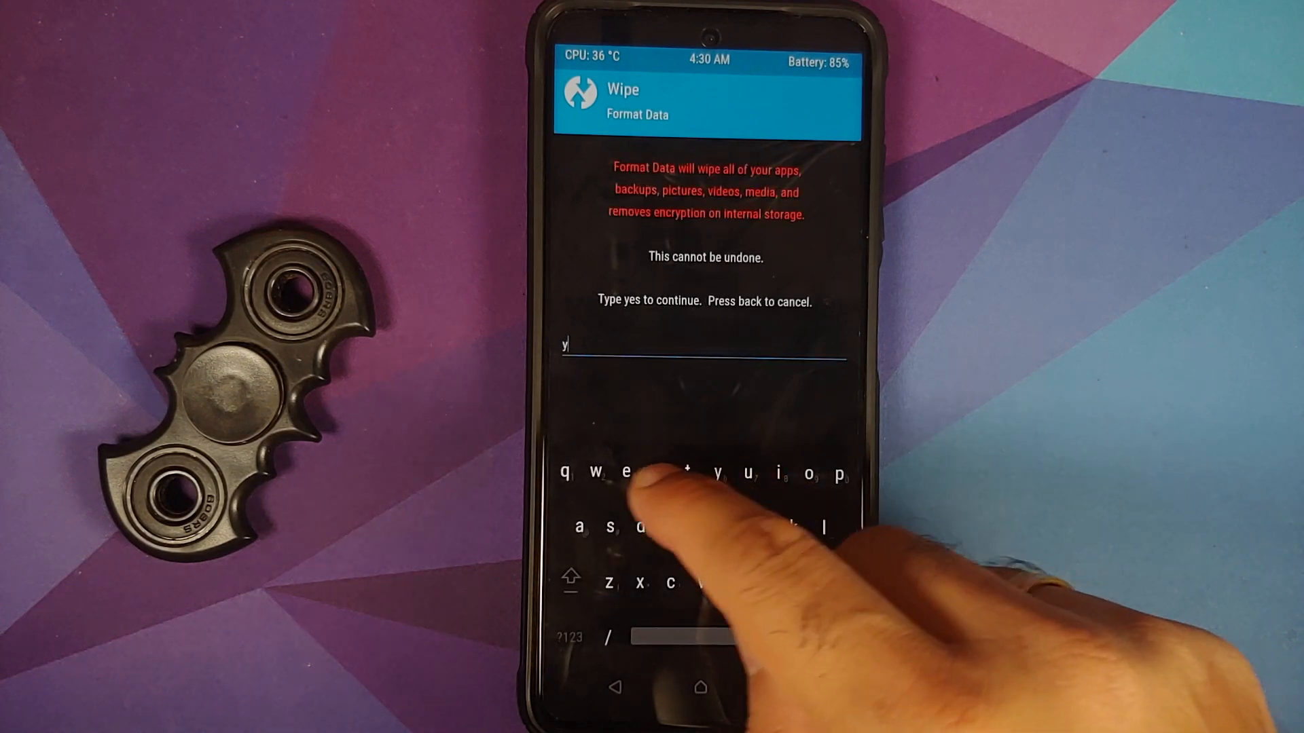
Finish typing 'yes' to confirm Format Data and wipe the data partition.
text(es)
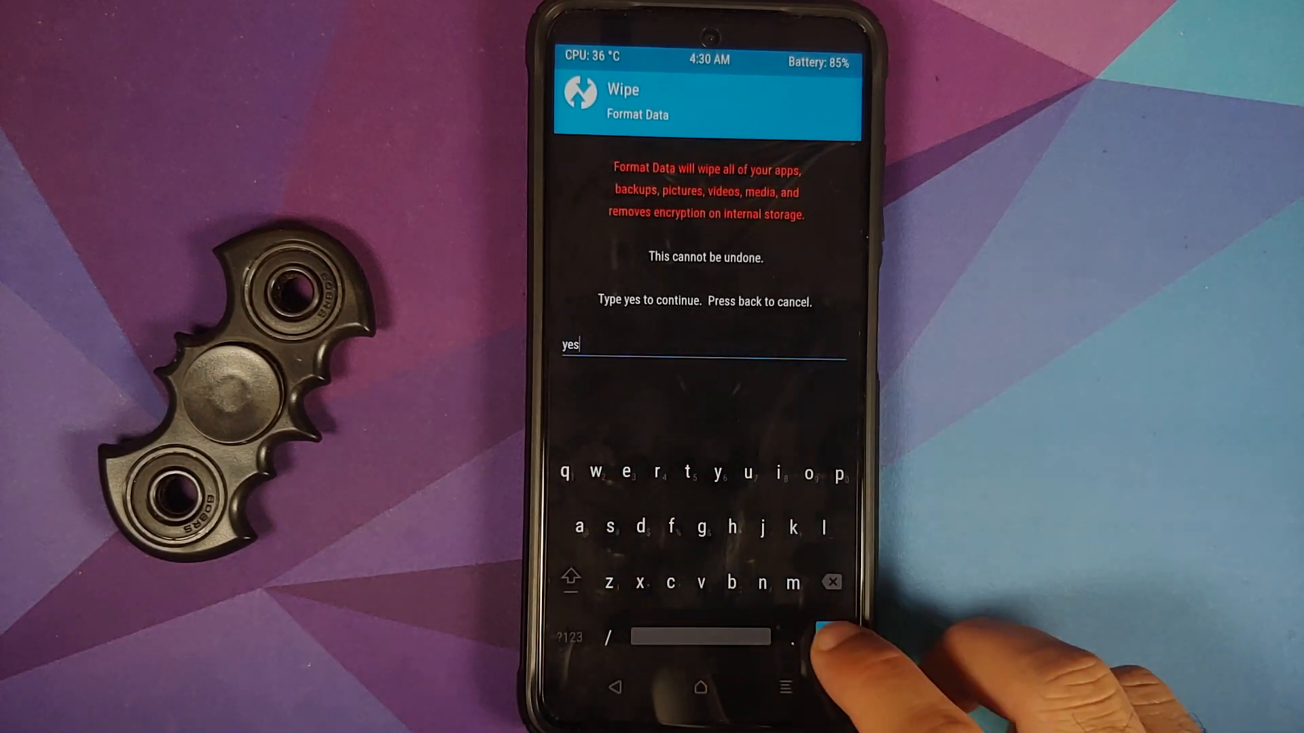
key(enter)
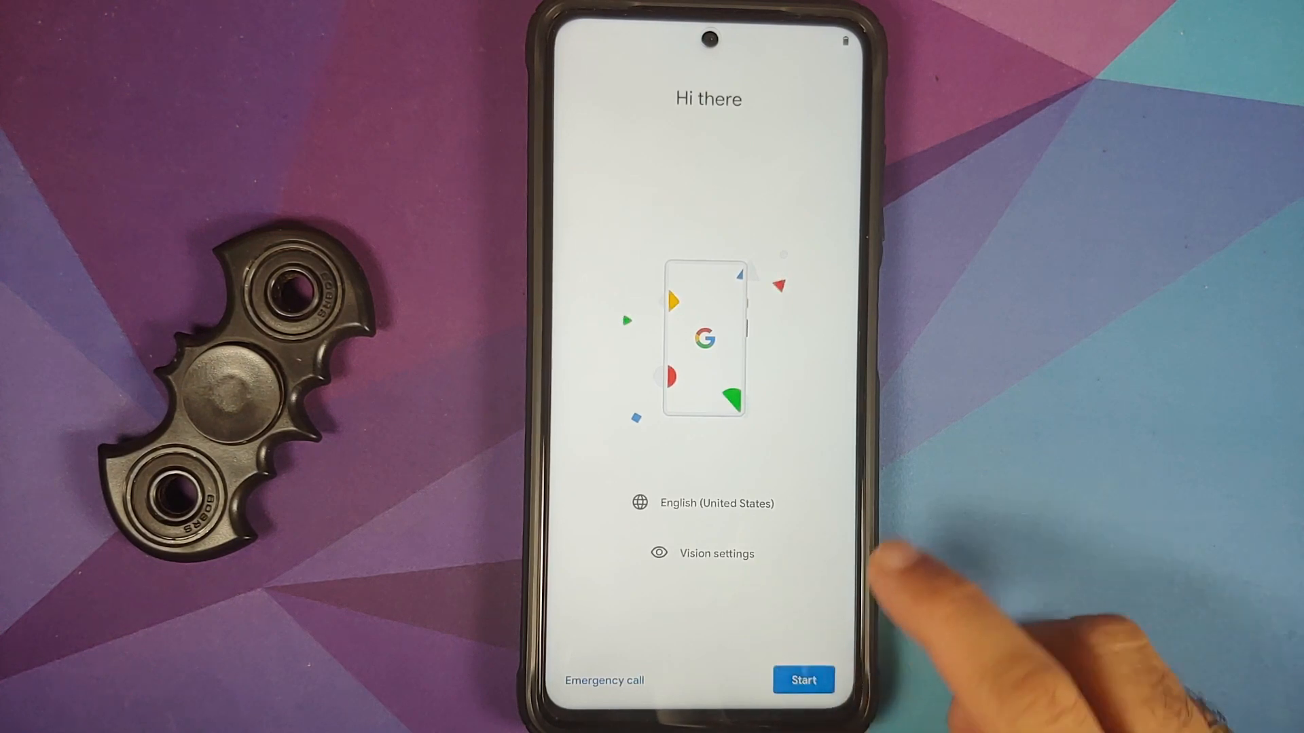
Tap Start on the 'Hi there' welcome screen to begin setup.
click(803, 679)
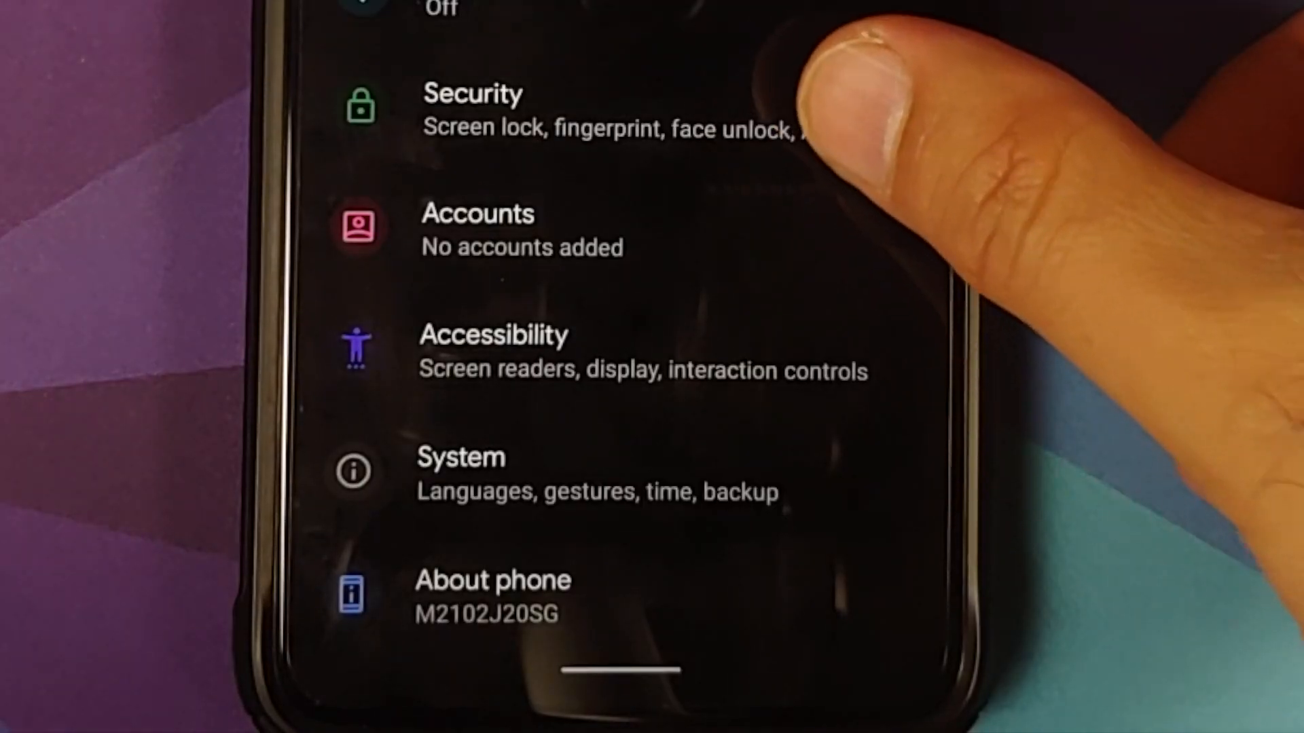
Scroll Security to Encryption & credentials, showing 'Phone not encrypted'.
scroll(up, 3)
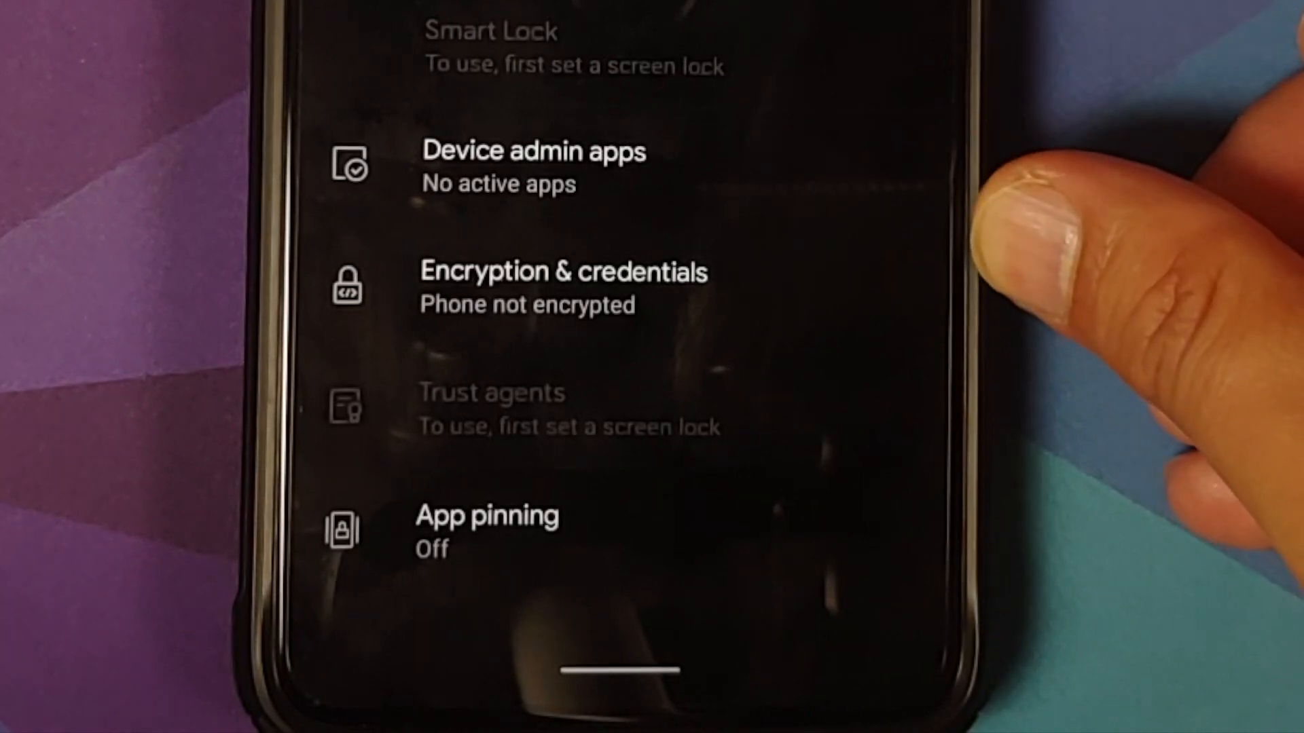